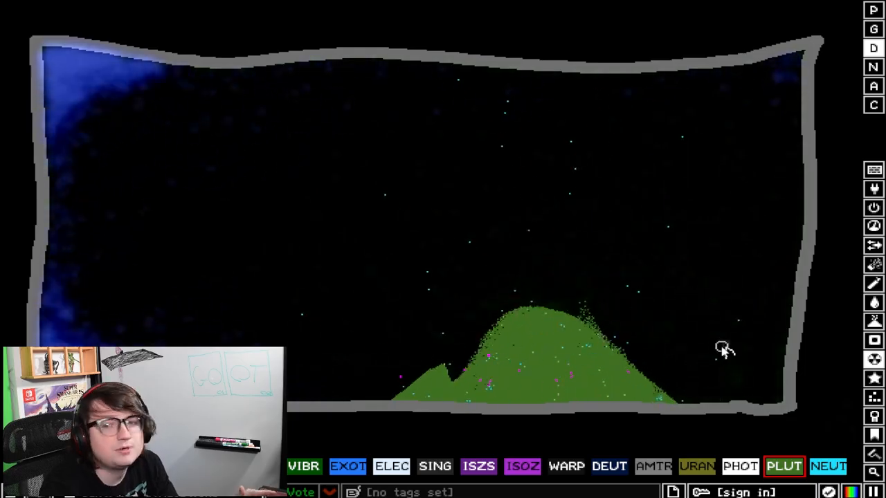
Scroll the College Chemistry test list past Radioactive decay down to Covalent and Ionic bonds
{"action": "left_click", "coordinate": [651, 466]}
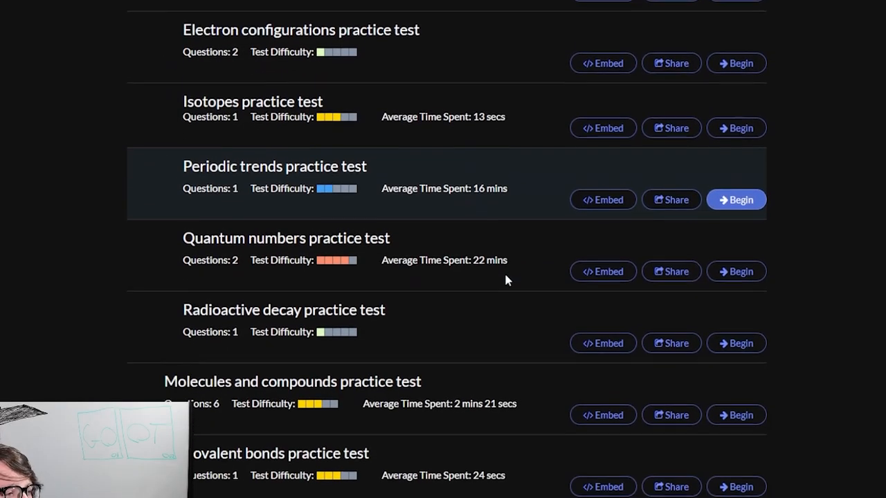
{"action": "scroll", "scroll_direction": "down", "scroll_amount": 3}
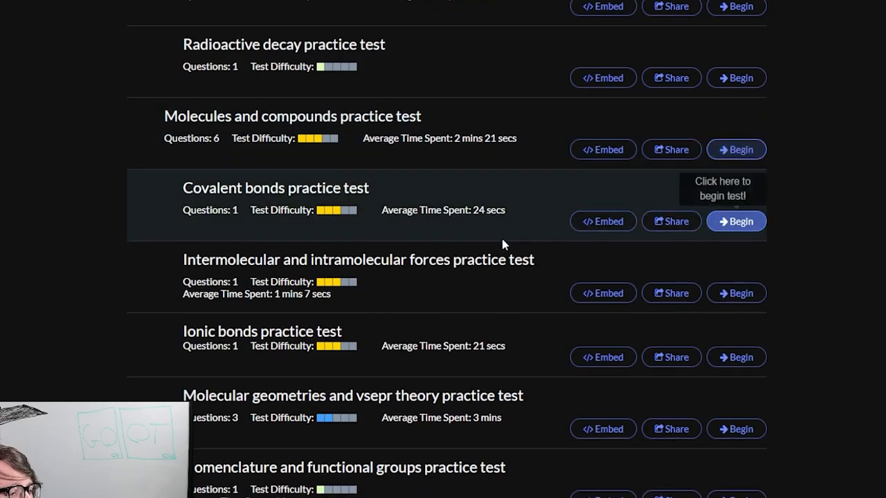
{"action": "scroll", "scroll_direction": "down", "scroll_amount": 3}
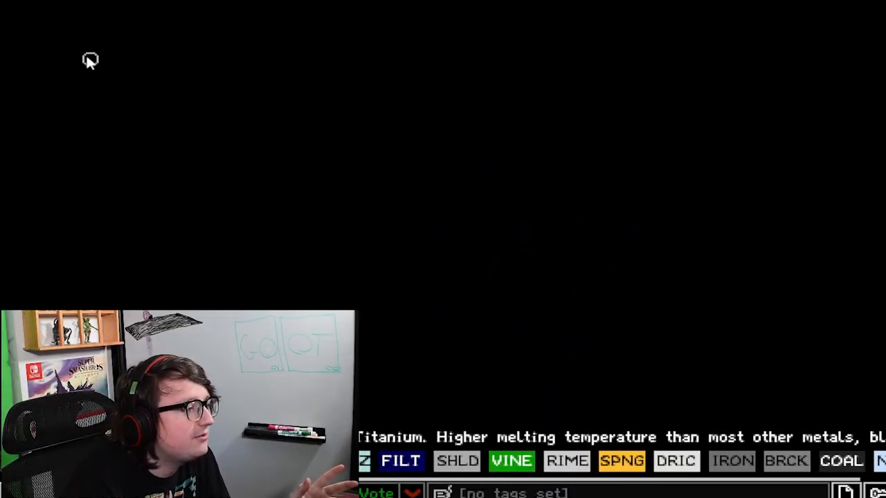
Draw a U-shaped wall basin filled with water and drop FRZZ powder into its right end
{"action": "left_click_drag", "start_coordinate": [128, 121], "coordinate": [661, 332]}
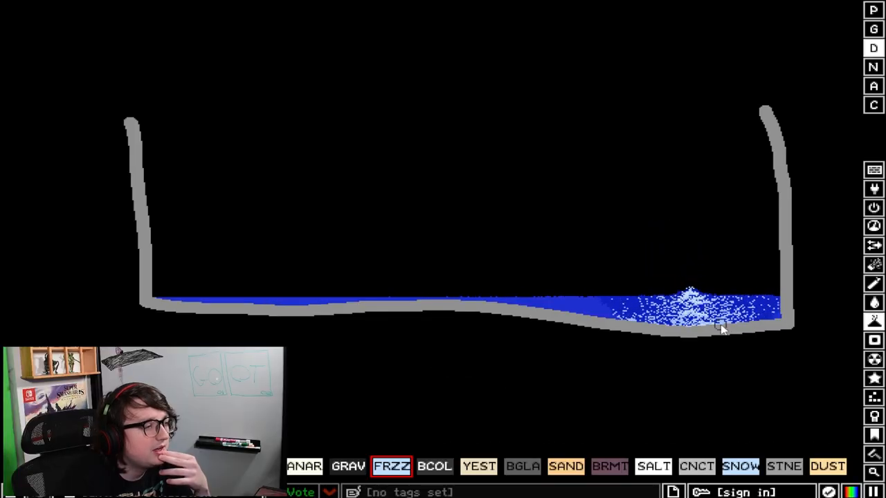
{"action": "left_click", "coordinate": [873, 301]}
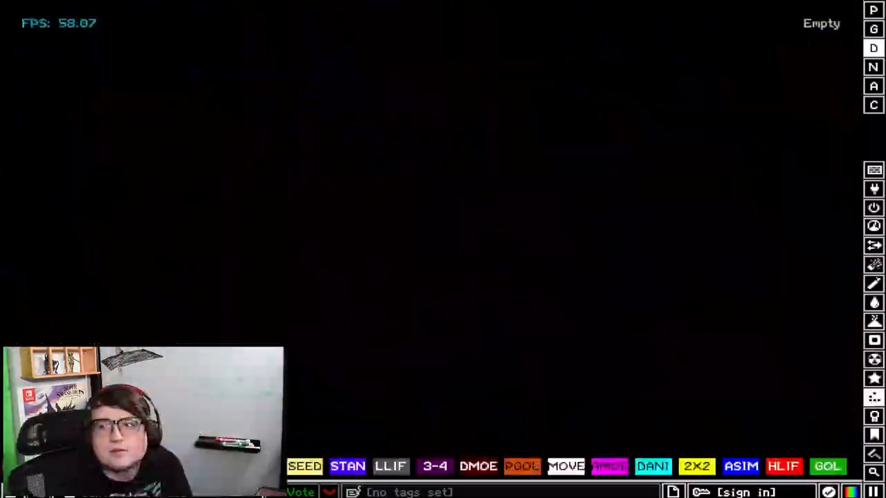
Drag a long light-blue powder streak across the upper middle of the empty canvas
{"action": "left_click_drag", "start_coordinate": [204, 165], "coordinate": [557, 191]}
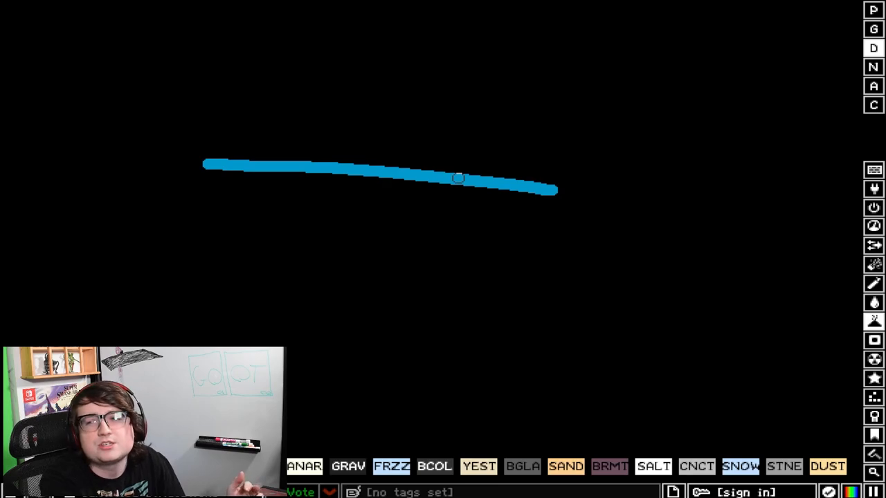
{"action": "left_click", "coordinate": [874, 264]}
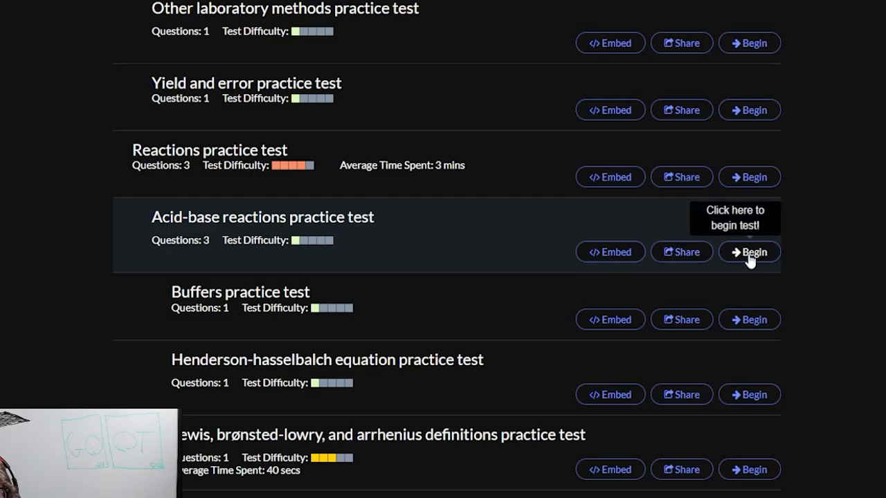
Begin the Acid-base reactions test, answering 0.211 for question 1 and 3.007 for question 2
{"action": "left_click", "coordinate": [749, 252]}
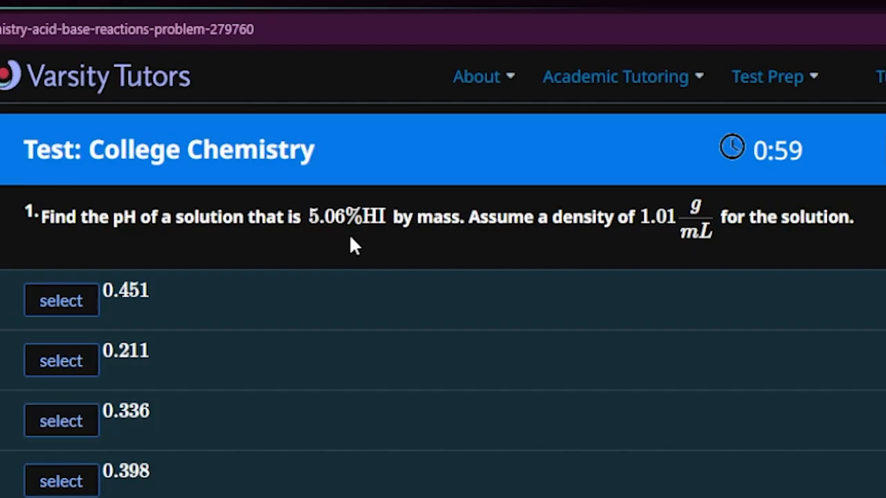
{"action": "left_click", "coordinate": [61, 360]}
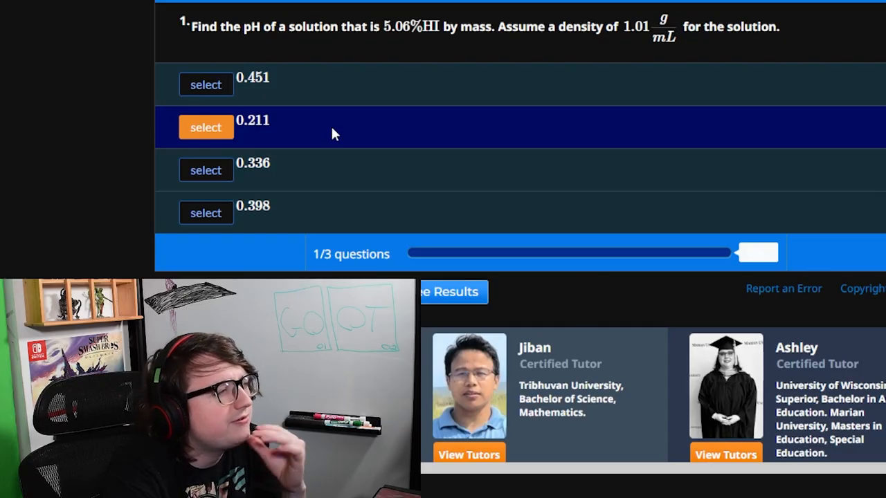
{"action": "scroll", "scroll_direction": "up", "scroll_amount": 3}
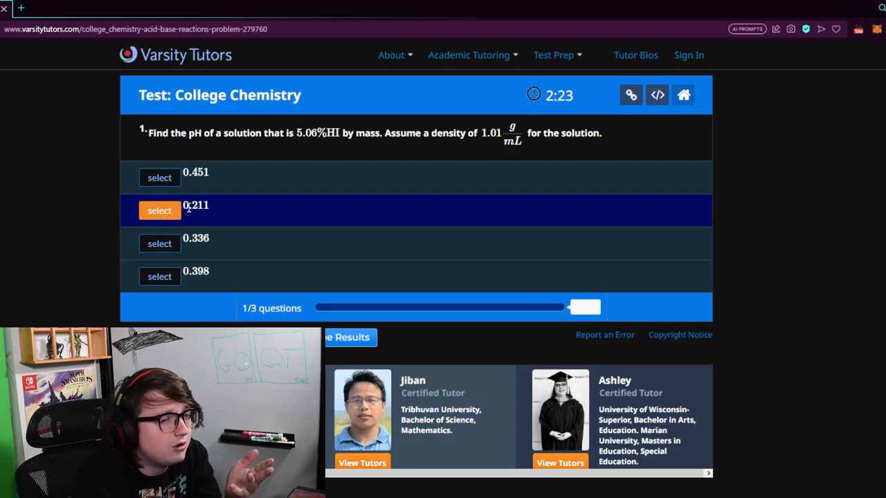
{"action": "left_click", "coordinate": [159, 211]}
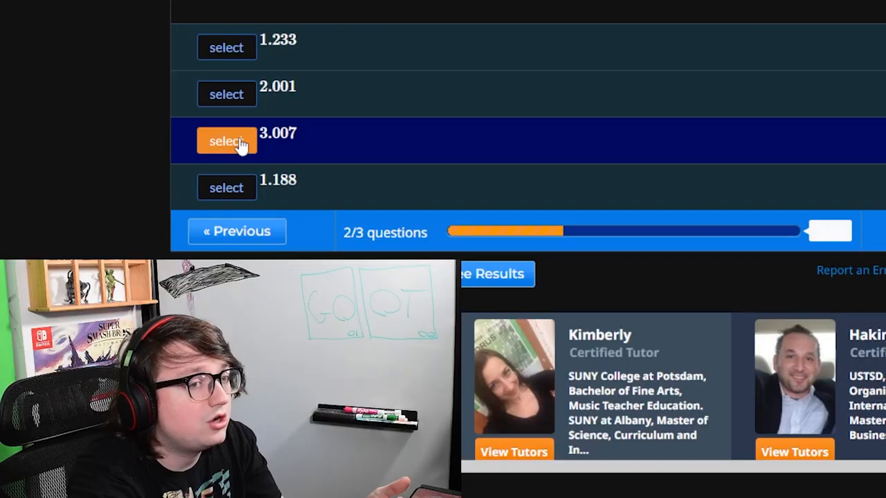
{"action": "left_click", "coordinate": [226, 140]}
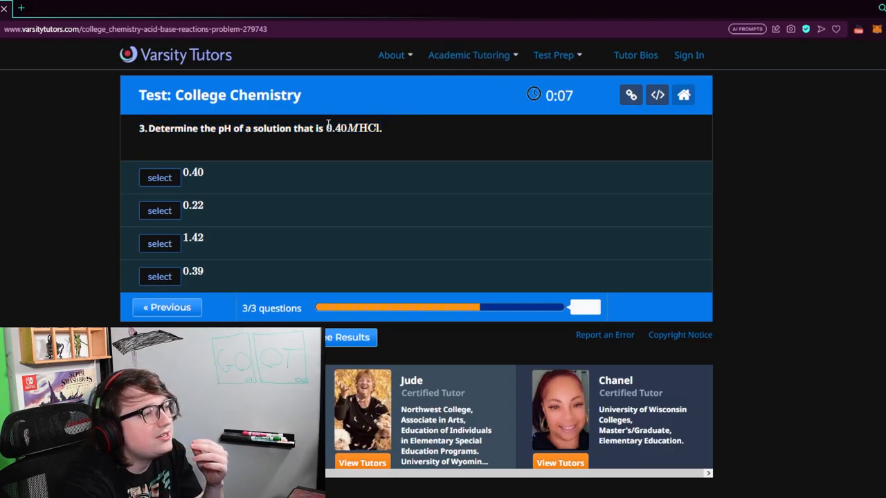
{"action": "mouse_move", "coordinate": [391, 137]}
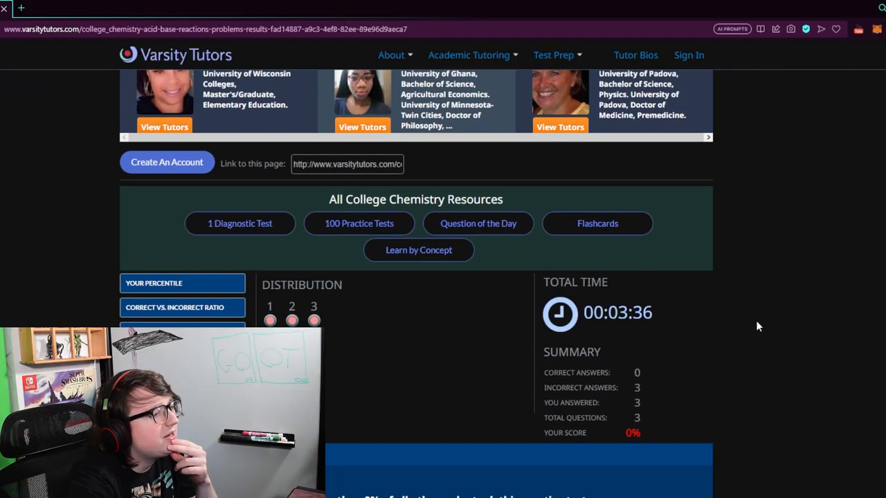
{"action": "mouse_move", "coordinate": [782, 433]}
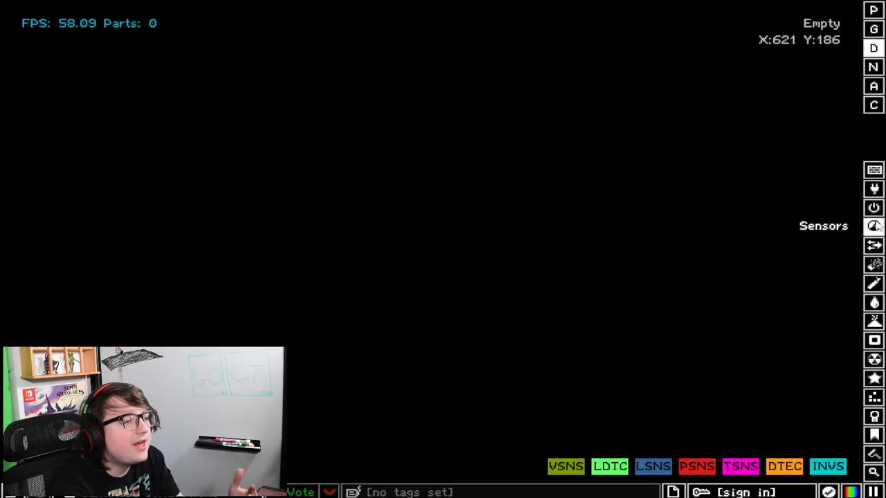
Switch to the Solids category and draw a horizontal band of solid across the lower canvas
{"action": "left_click", "coordinate": [873, 339]}
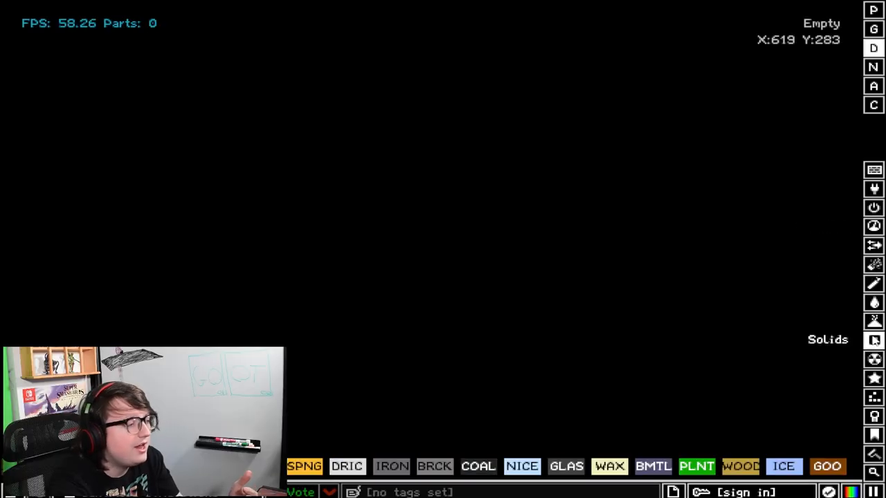
{"action": "left_click_drag", "start_coordinate": [405, 407], "coordinate": [747, 407]}
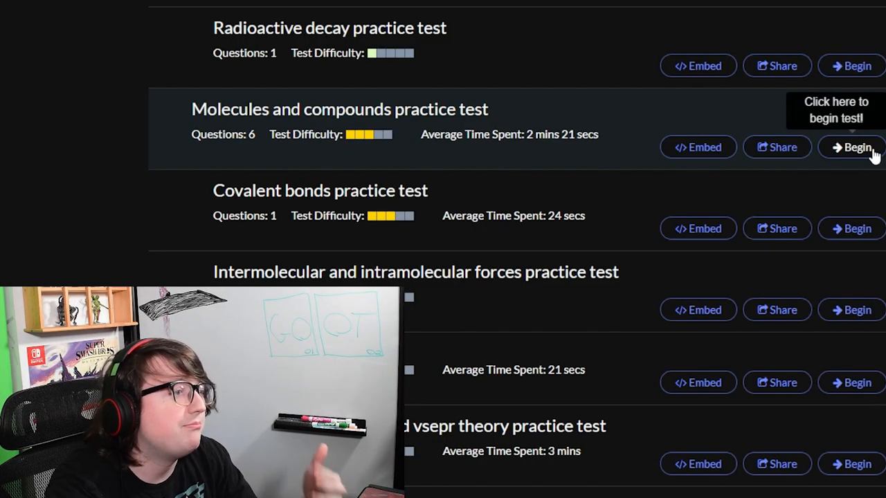
Begin the Molecules and compounds test and choose T-shaped for the geometry of O3
{"action": "left_click", "coordinate": [852, 147]}
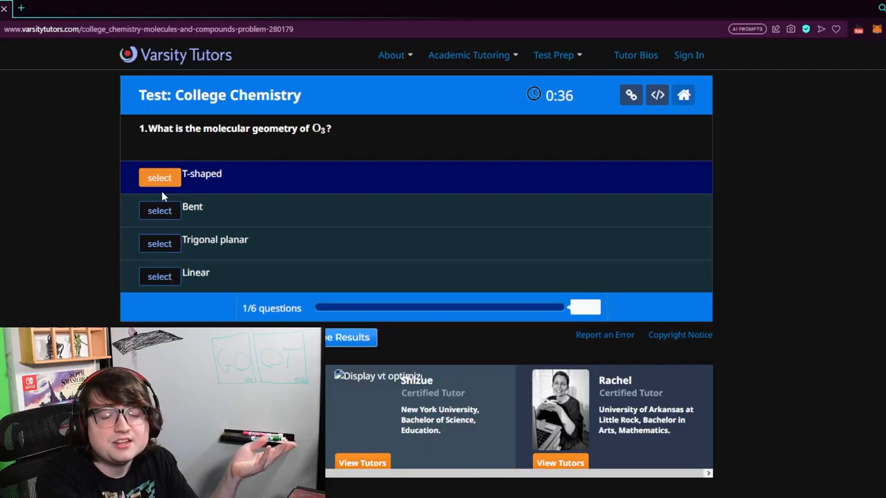
{"action": "left_click", "coordinate": [159, 177]}
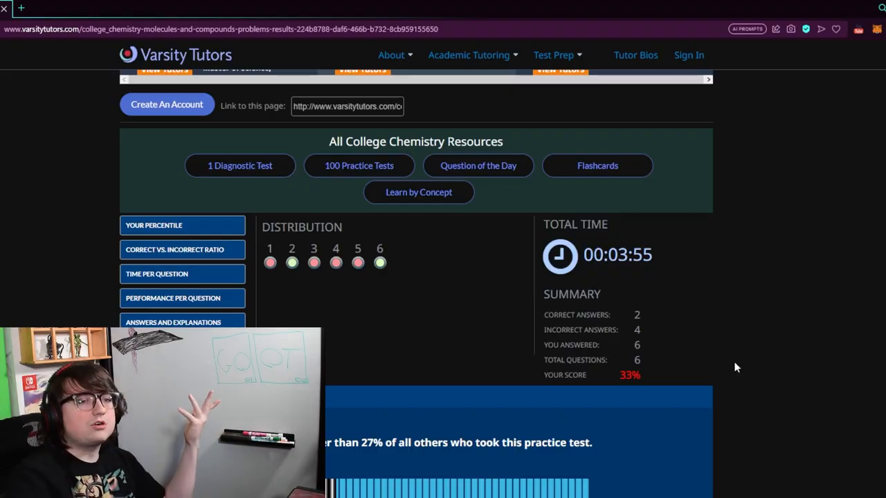
{"action": "scroll", "scroll_direction": "down", "scroll_amount": 3}
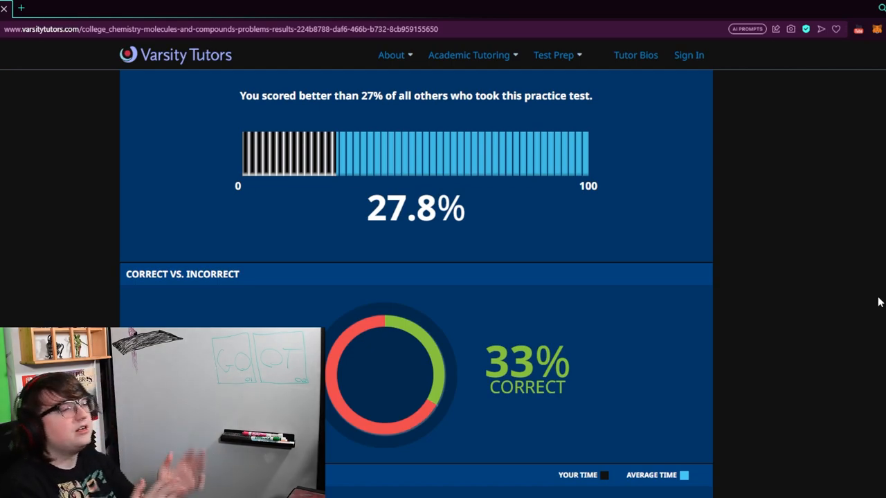
{"action": "scroll", "scroll_direction": "down", "scroll_amount": 3}
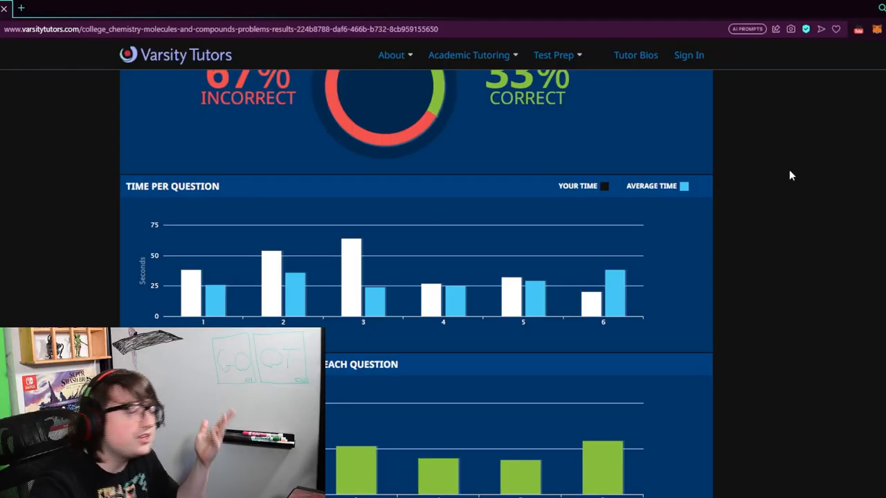
{"action": "scroll", "scroll_direction": "up", "scroll_amount": 3}
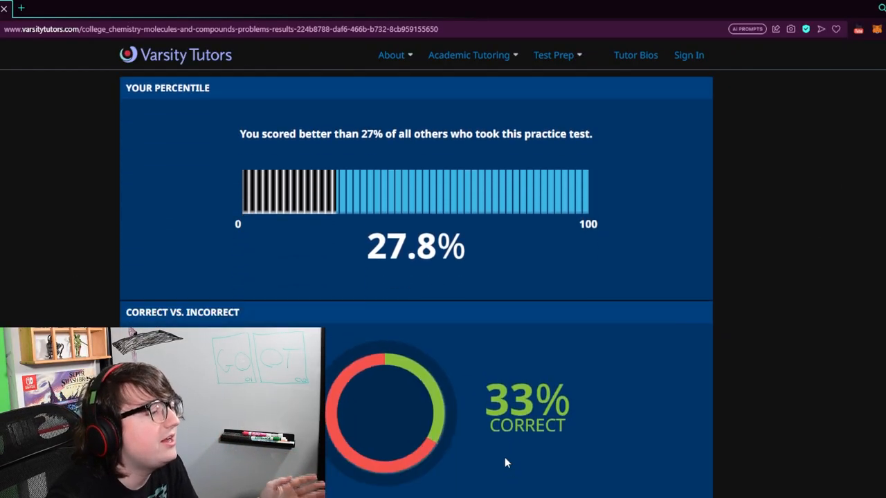
{"action": "scroll", "scroll_direction": "down", "scroll_amount": 3}
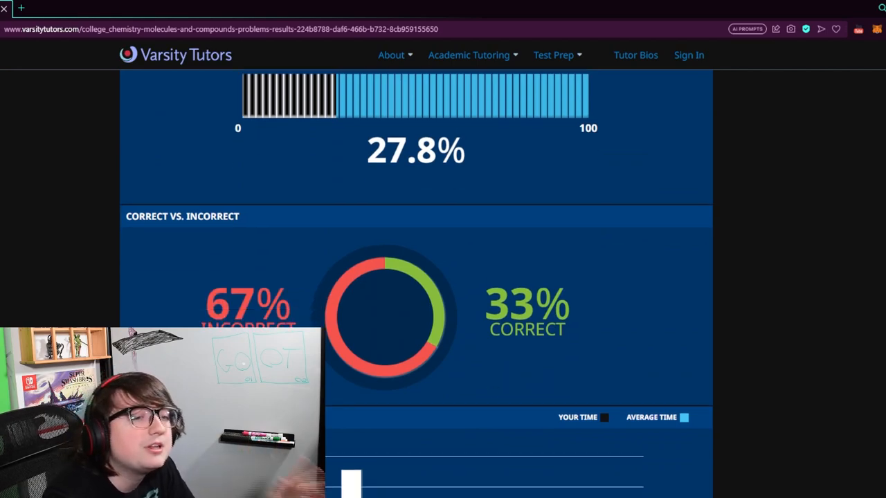
{"action": "scroll", "scroll_direction": "up", "scroll_amount": 3}
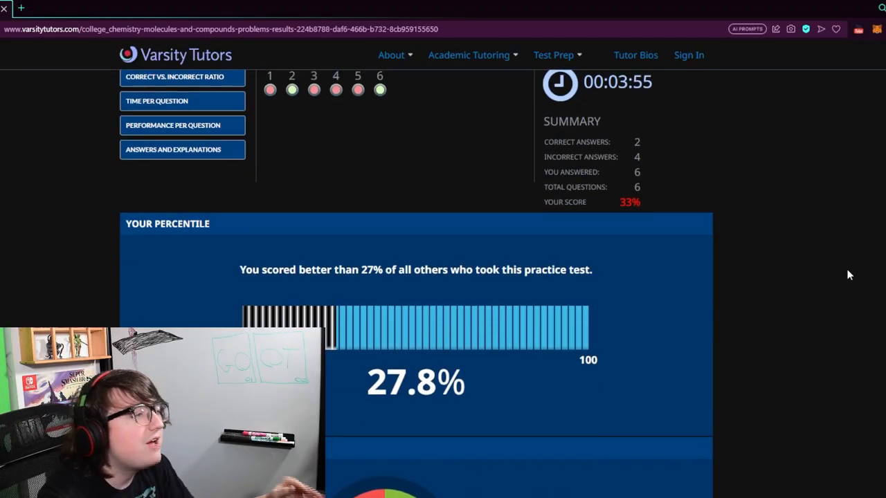
{"action": "scroll", "scroll_direction": "up", "scroll_amount": 3}
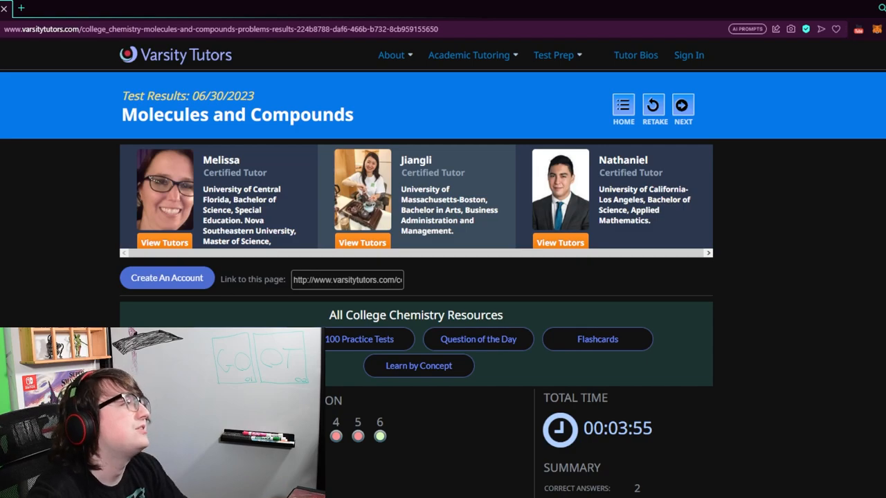
{"action": "left_click", "coordinate": [358, 340]}
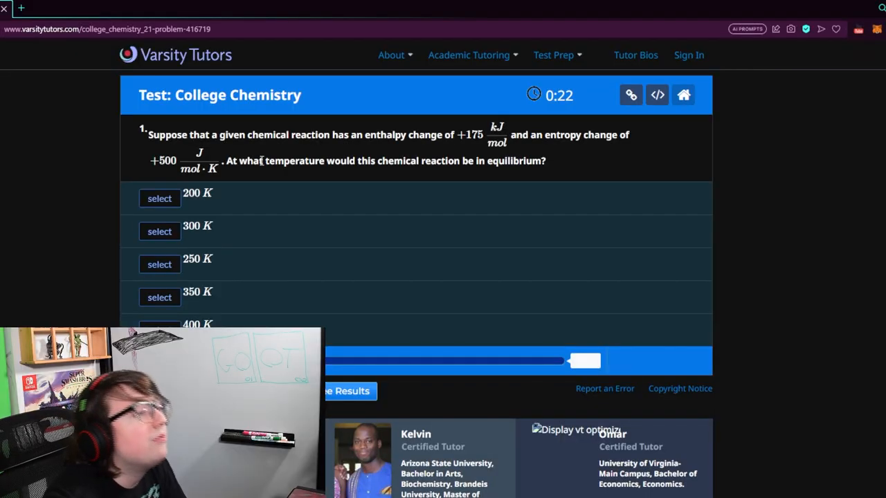
{"action": "mouse_move", "coordinate": [682, 177]}
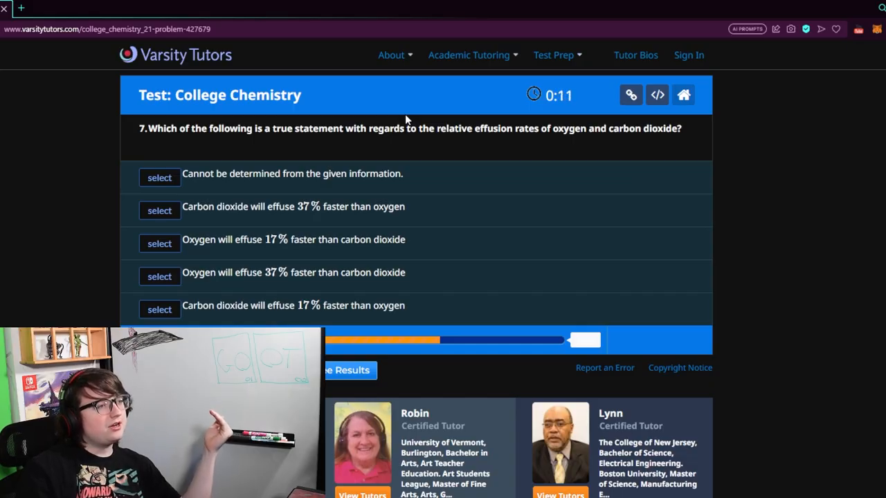
Answer 'cannot be determined' for question 7 and 4.69 for the pH question, advancing toward question 11
{"action": "double_click", "coordinate": [494, 128]}
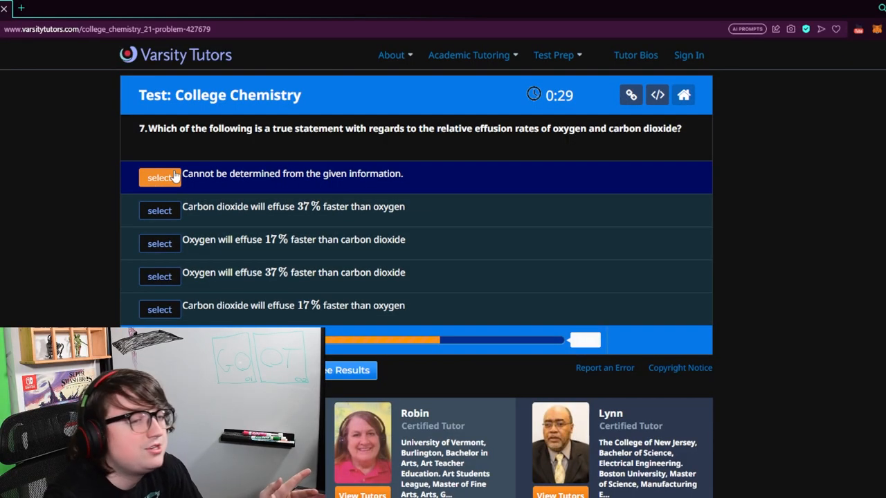
{"action": "left_click", "coordinate": [159, 178]}
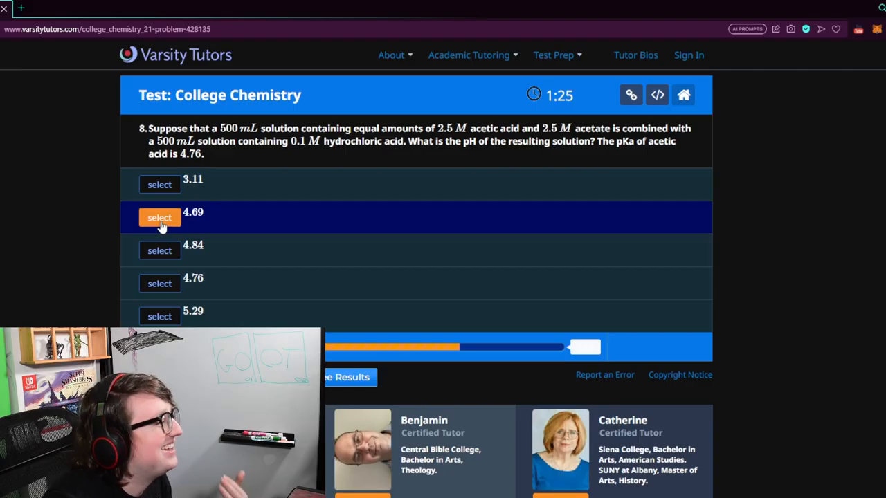
{"action": "left_click", "coordinate": [160, 217]}
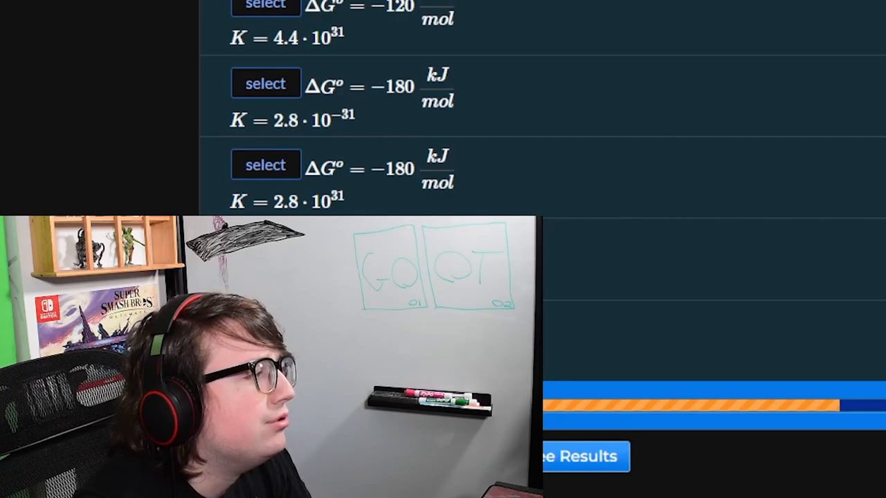
{"action": "scroll", "scroll_direction": "up", "scroll_amount": 3}
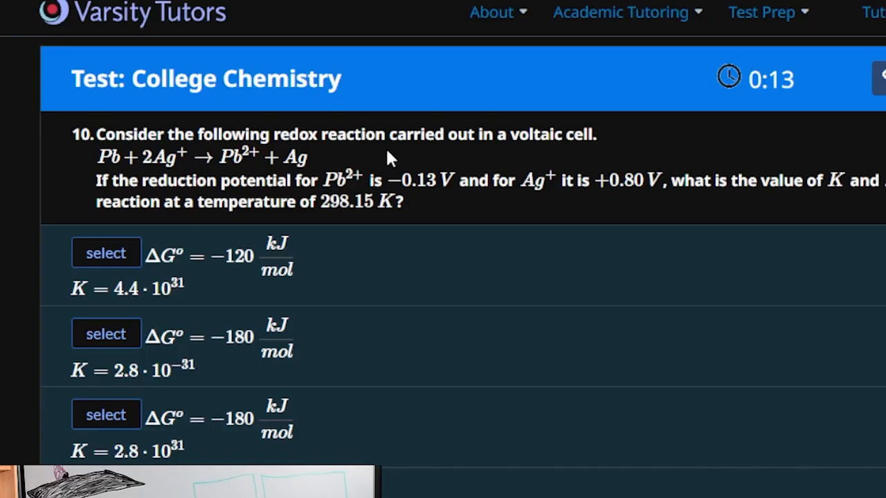
{"action": "scroll", "scroll_direction": "down", "scroll_amount": 3}
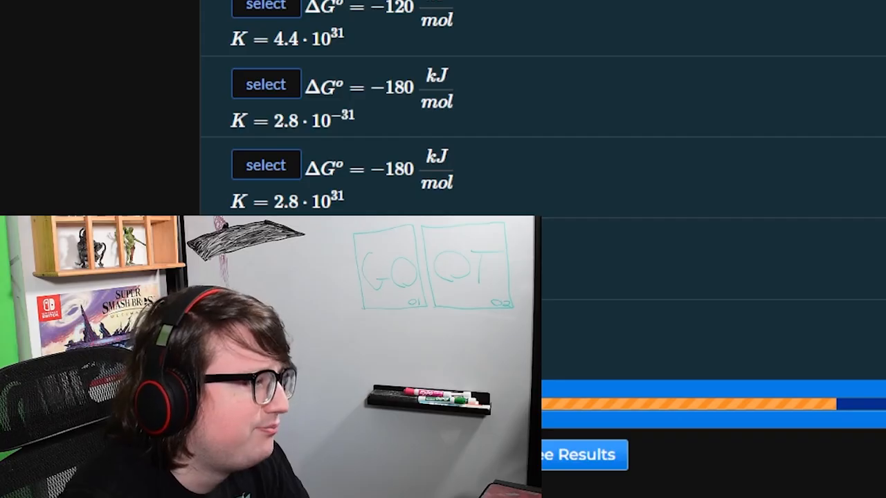
{"action": "scroll", "scroll_direction": "up", "scroll_amount": 3}
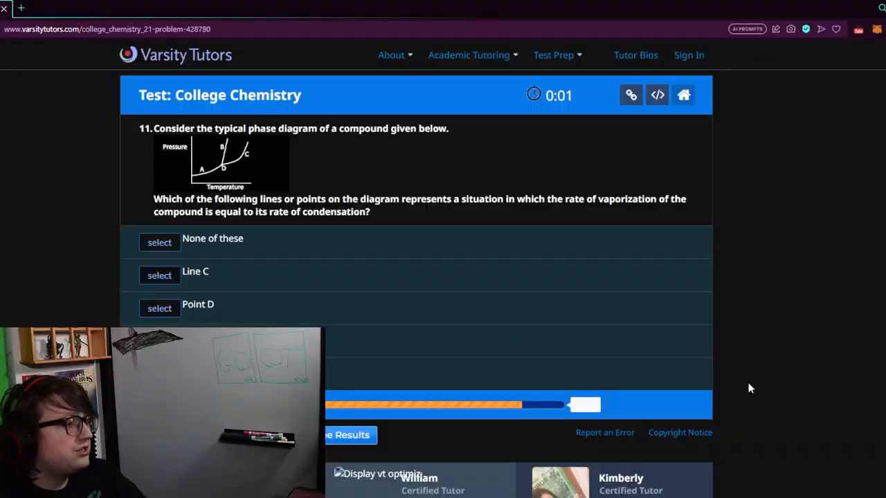
{"action": "mouse_move", "coordinate": [364, 163]}
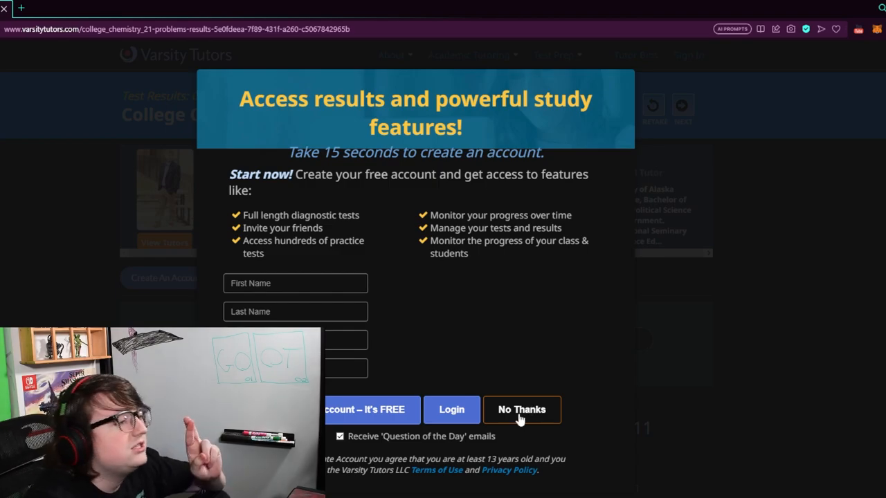
Decline the account sign-up and scroll through the 8% score, percentile and Correct vs. Incorrect charts
{"action": "left_click", "coordinate": [521, 409]}
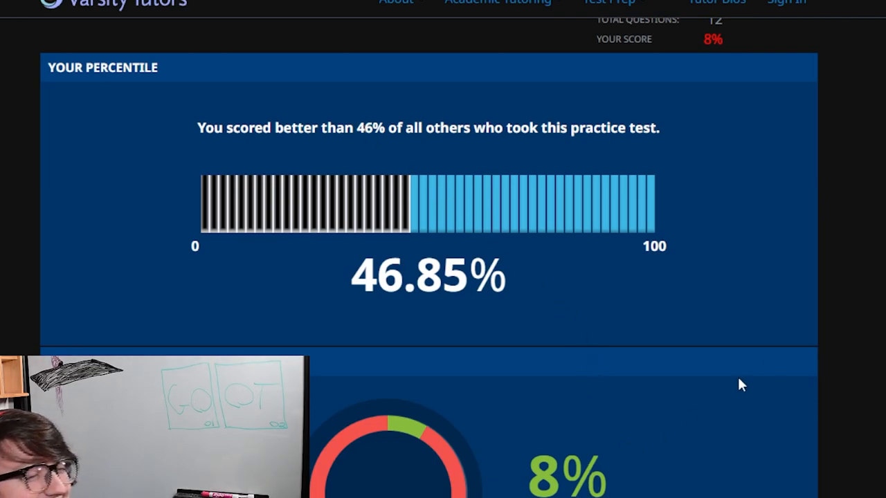
{"action": "scroll", "scroll_direction": "down", "scroll_amount": 3}
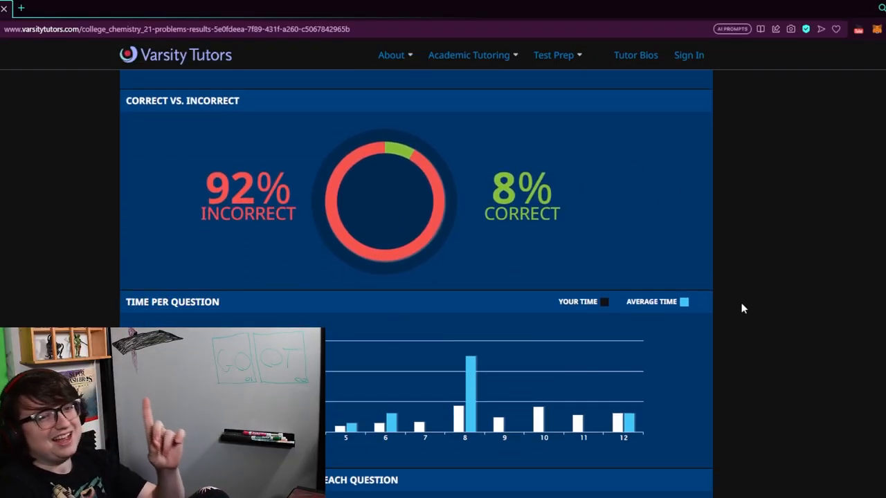